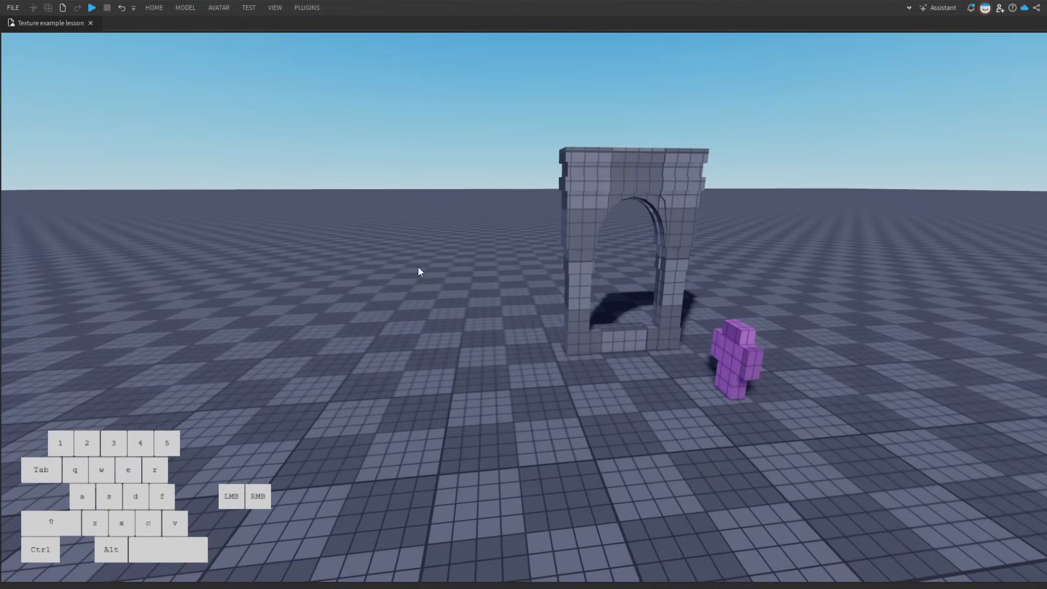
{"action": "mouse_move", "coordinate": [528, 348]}
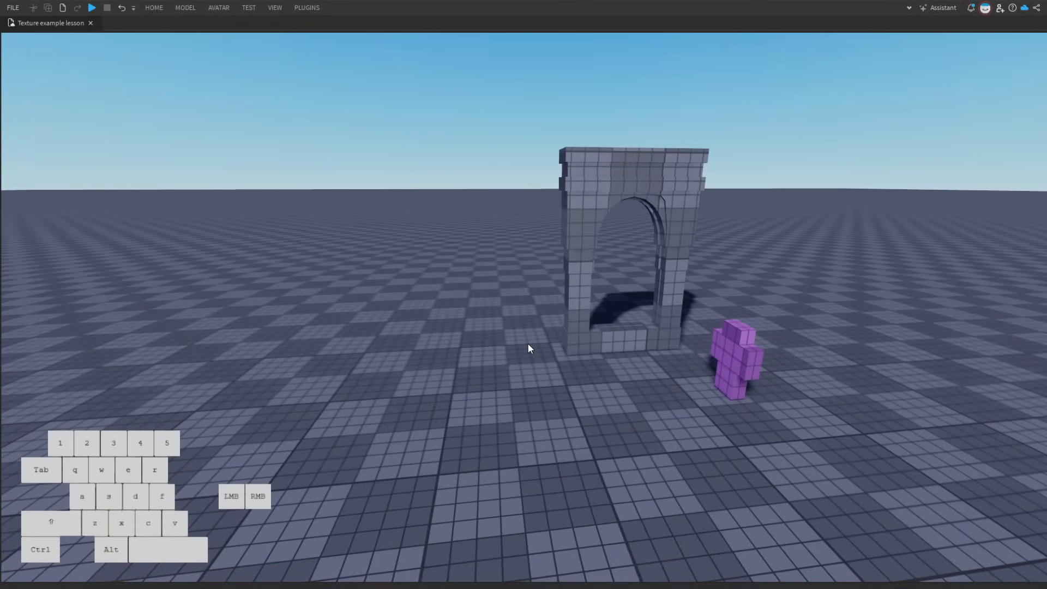
Insert two Parts as flat slabs side by side in front of the arch.
{"action": "left_click", "coordinate": [153, 8]}
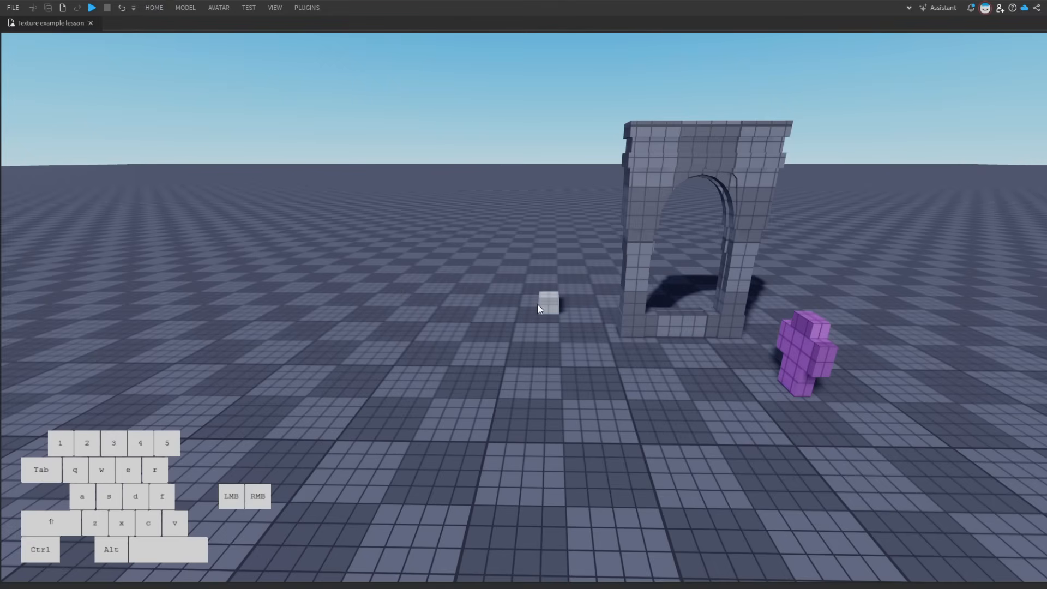
{"action": "left_click", "coordinate": [548, 299]}
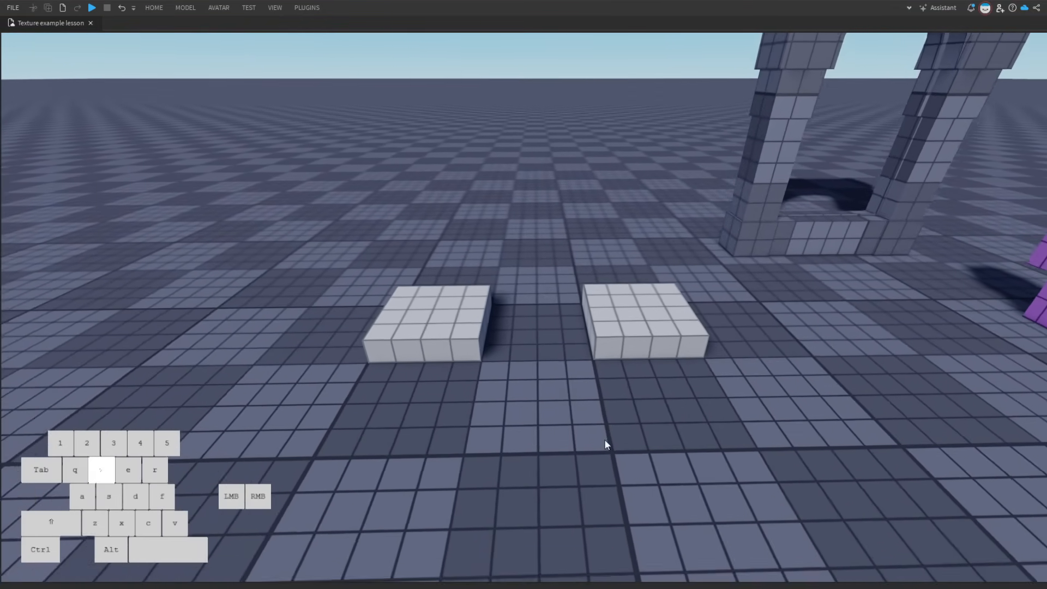
Show the Explorer and Properties panels and collapse the Lighting group.
{"action": "left_click", "coordinate": [274, 7]}
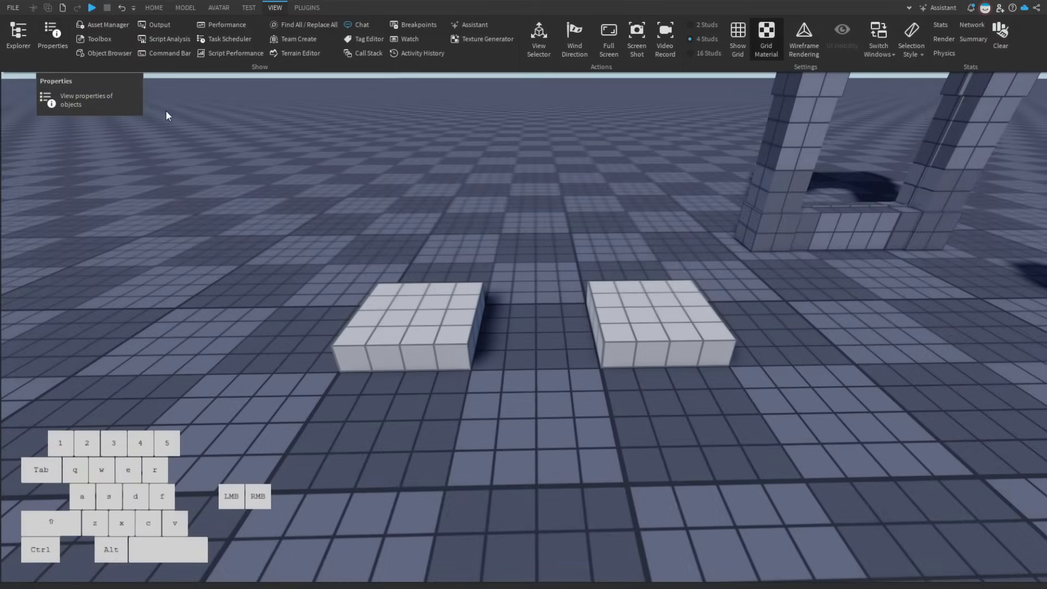
{"action": "left_click", "coordinate": [18, 37]}
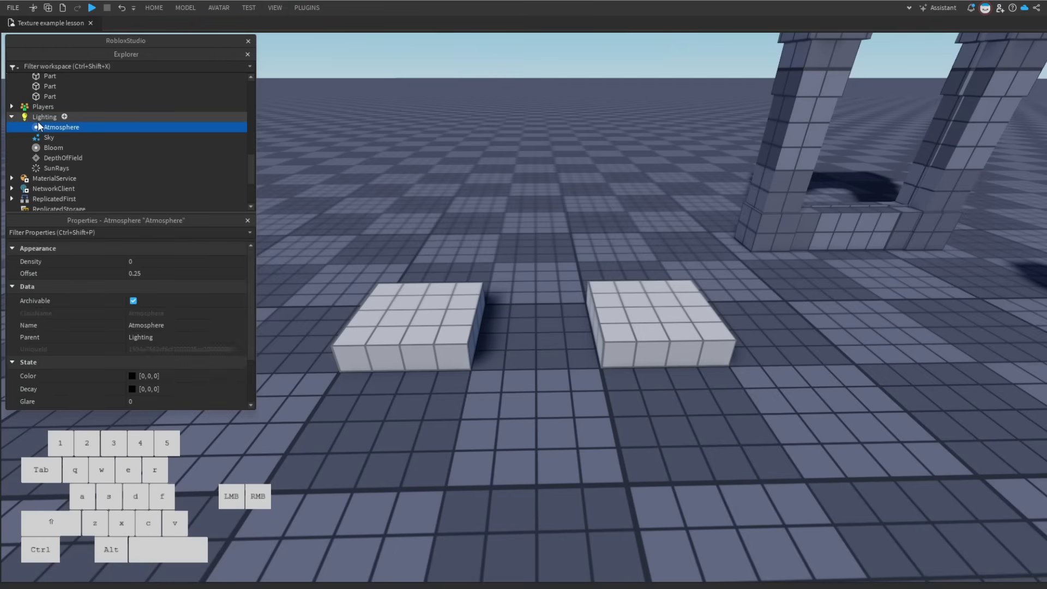
{"action": "left_click", "coordinate": [44, 203]}
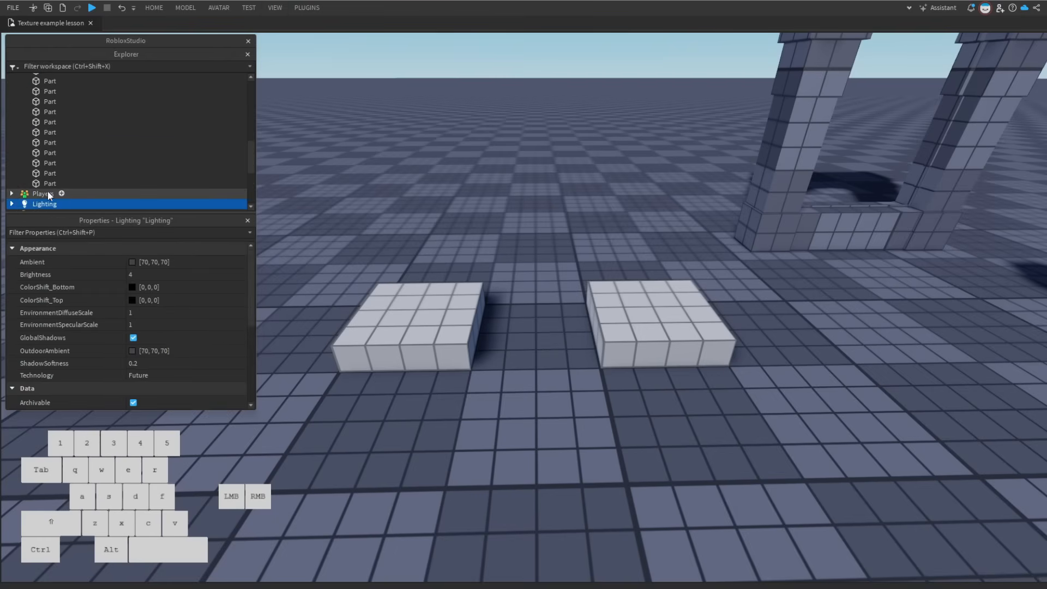
Insert a Decal into the left slab and set its Face to Top.
{"action": "left_click", "coordinate": [404, 324]}
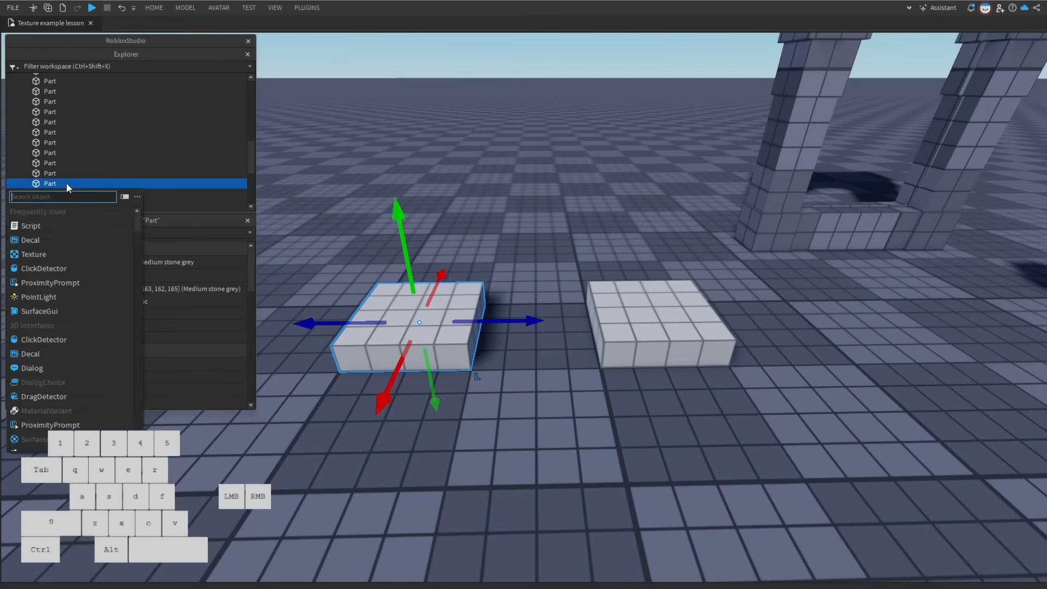
{"action": "left_click", "coordinate": [30, 240]}
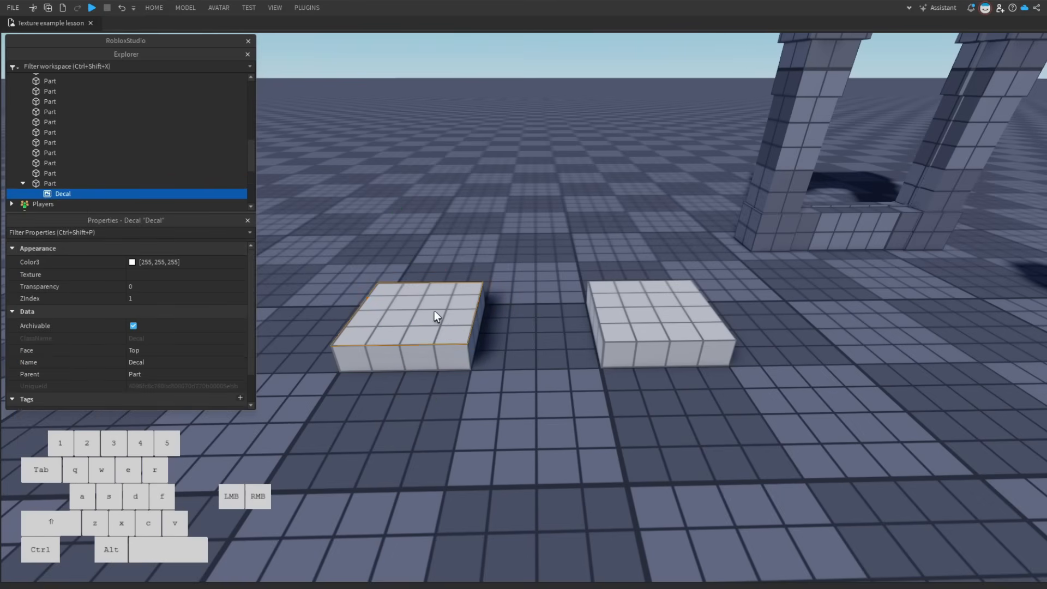
{"action": "left_click", "coordinate": [186, 350]}
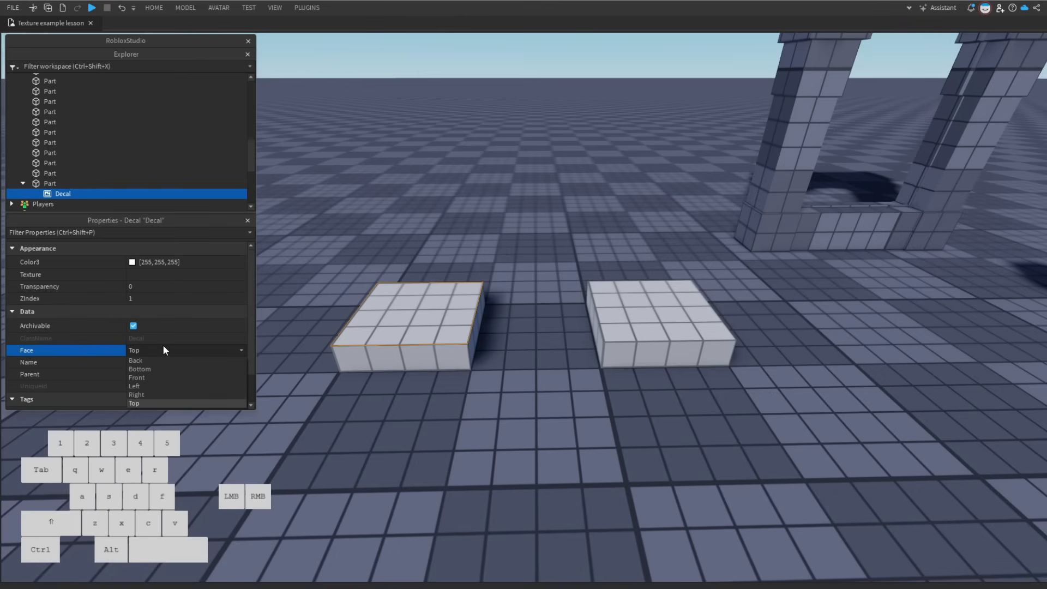
{"action": "left_click", "coordinate": [135, 350]}
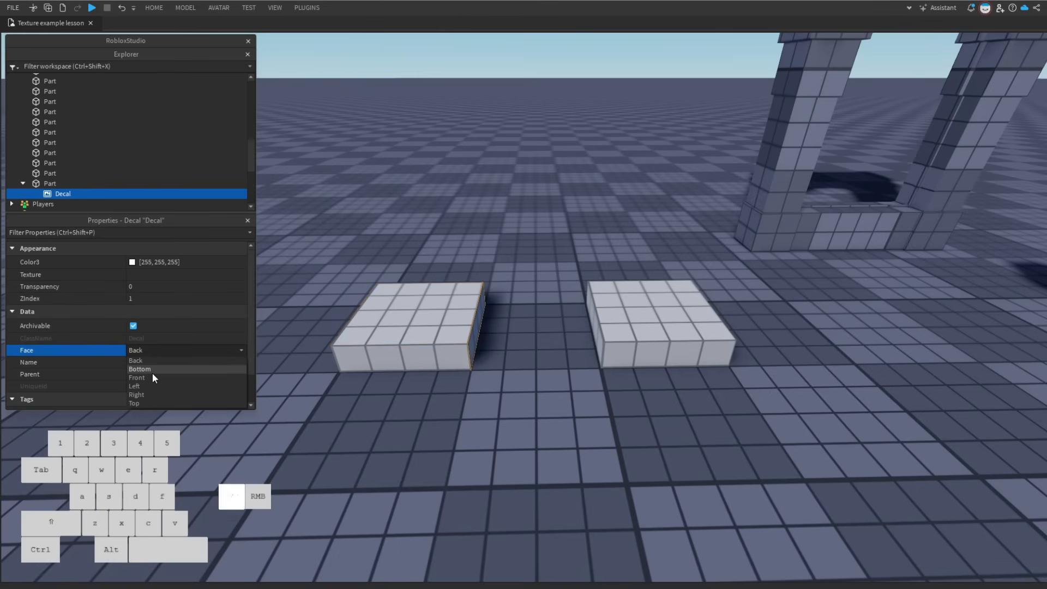
{"action": "left_click", "coordinate": [134, 402]}
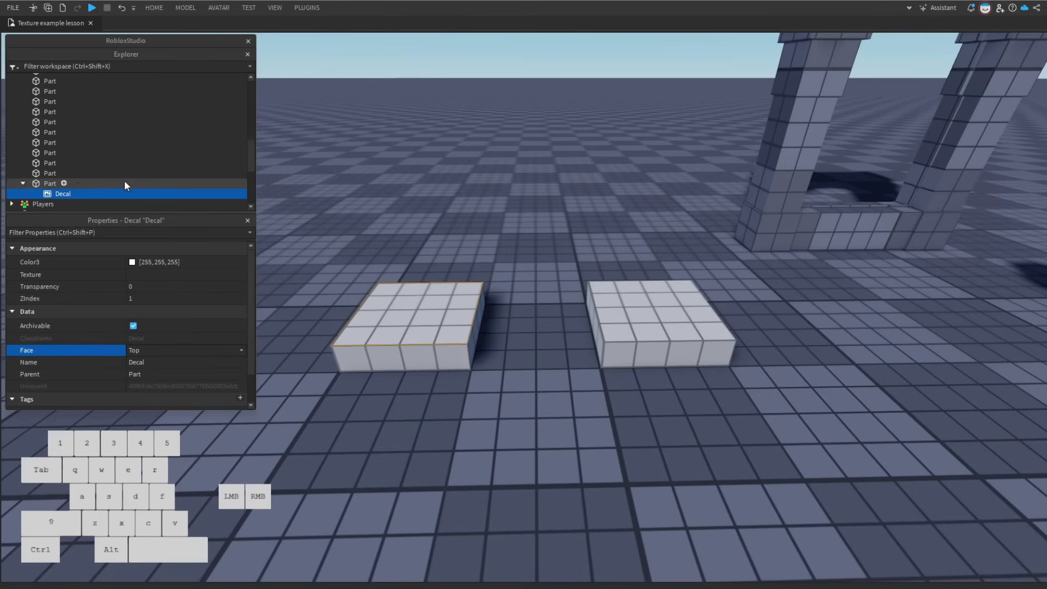
Insert a Texture into the right slab, tiling every 2 studs on its top face.
{"action": "left_click", "coordinate": [65, 183]}
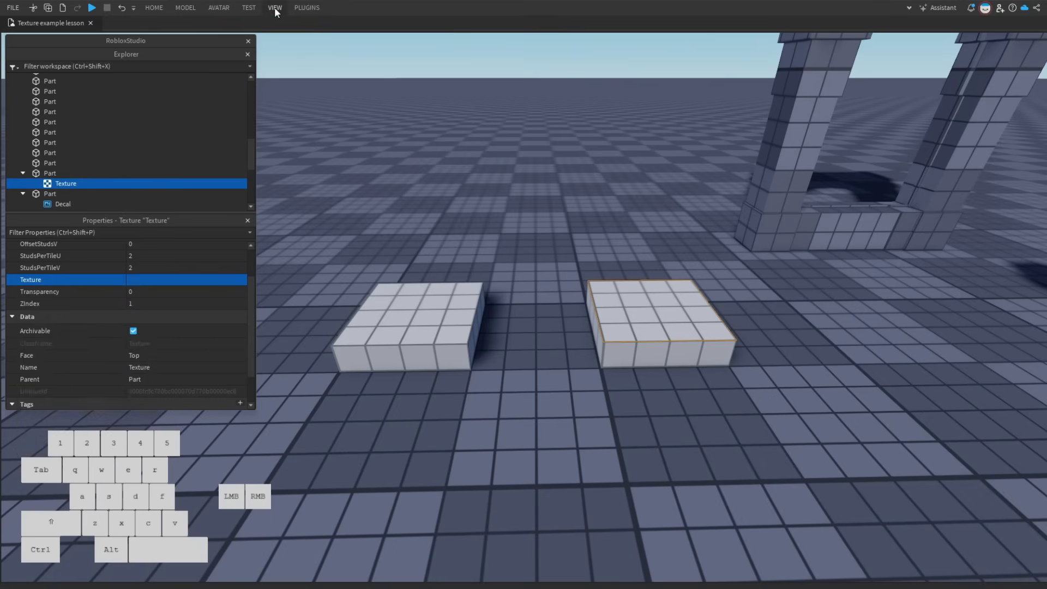
Bulk import Concrete_Blocks_013_basecolor through the Asset Manager.
{"action": "left_click", "coordinate": [275, 7]}
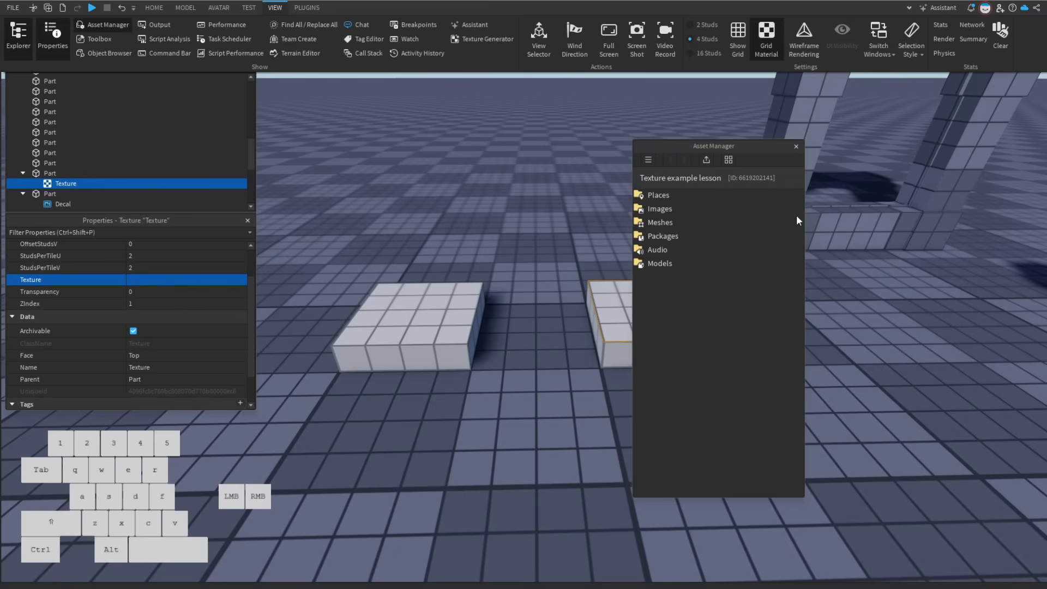
{"action": "mouse_move", "coordinate": [663, 296]}
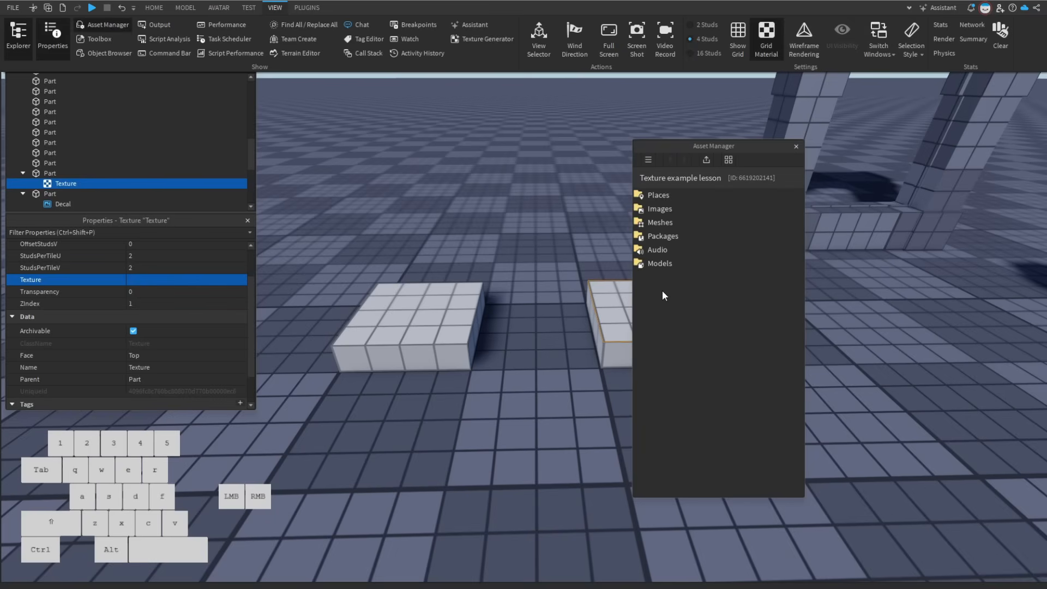
{"action": "mouse_move", "coordinate": [718, 204]}
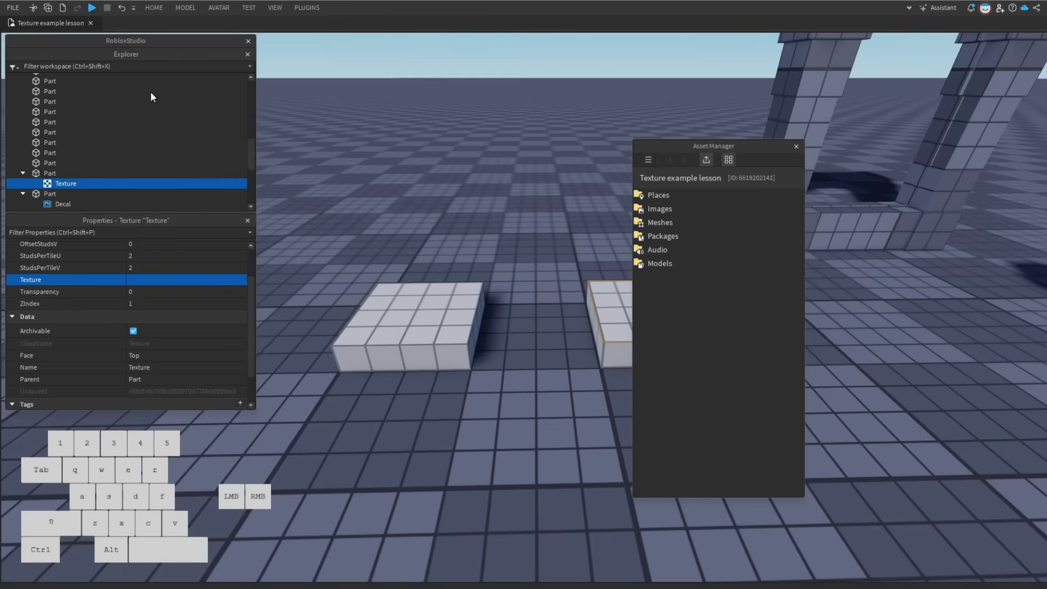
{"action": "left_click", "coordinate": [704, 160]}
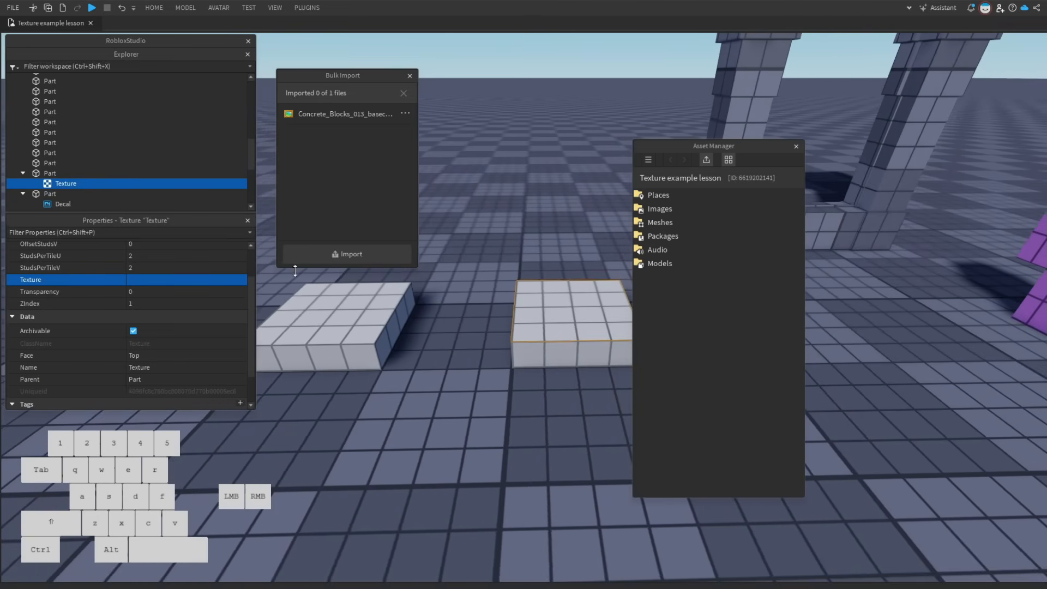
{"action": "left_click", "coordinate": [346, 253]}
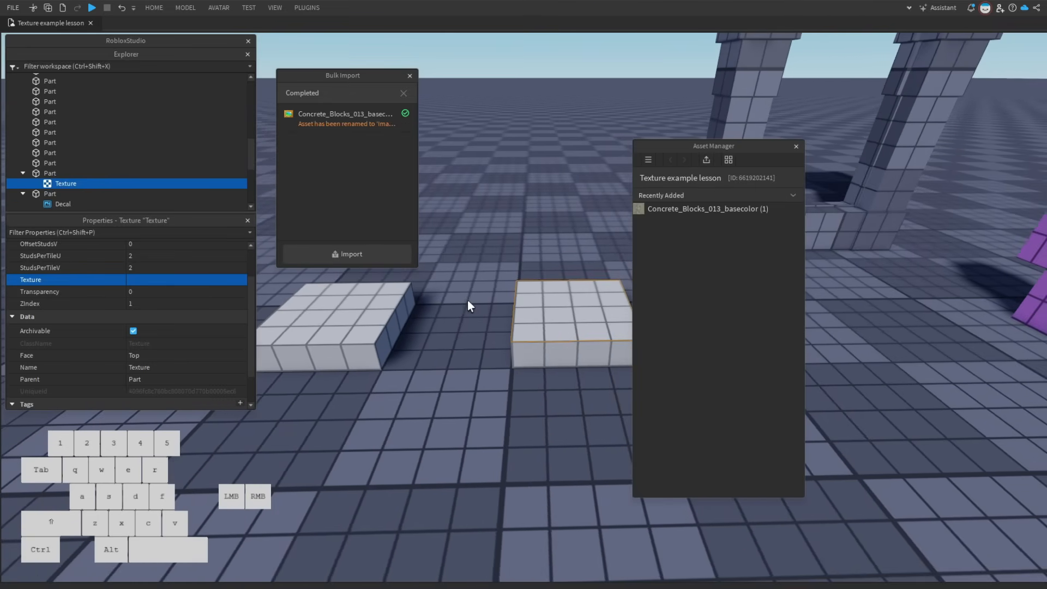
{"action": "left_click", "coordinate": [186, 279]}
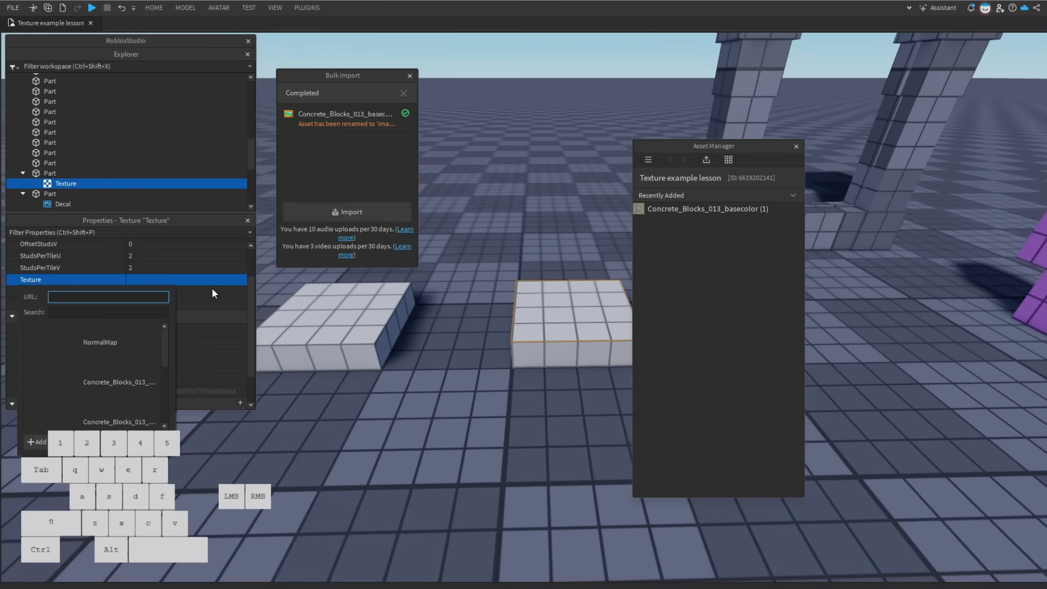
{"action": "mouse_move", "coordinate": [202, 305]}
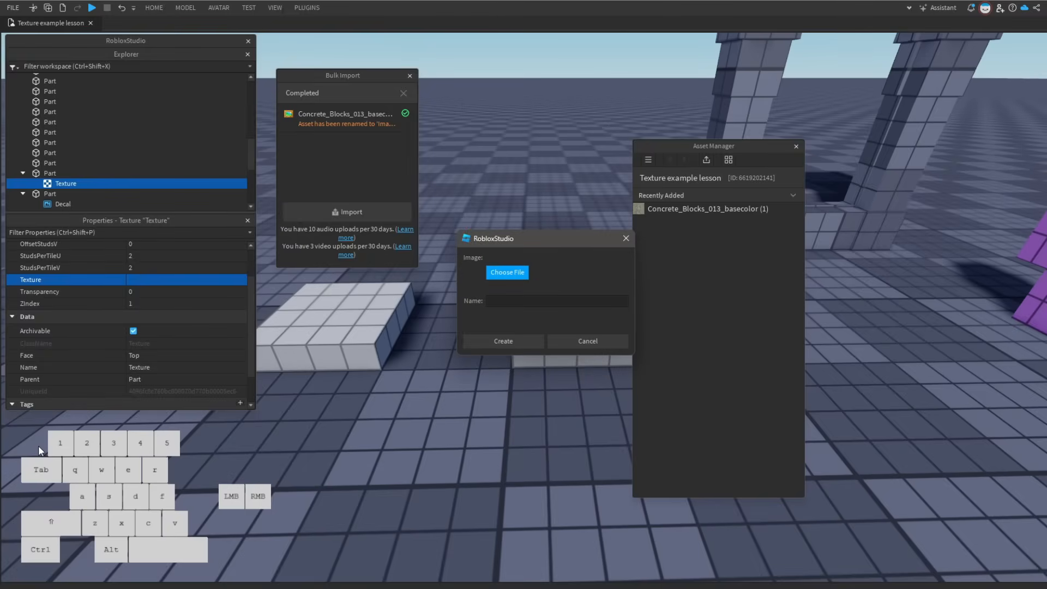
Create the concrete blocks image asset and assign it to the right slab's Texture.
{"action": "left_click", "coordinate": [506, 272]}
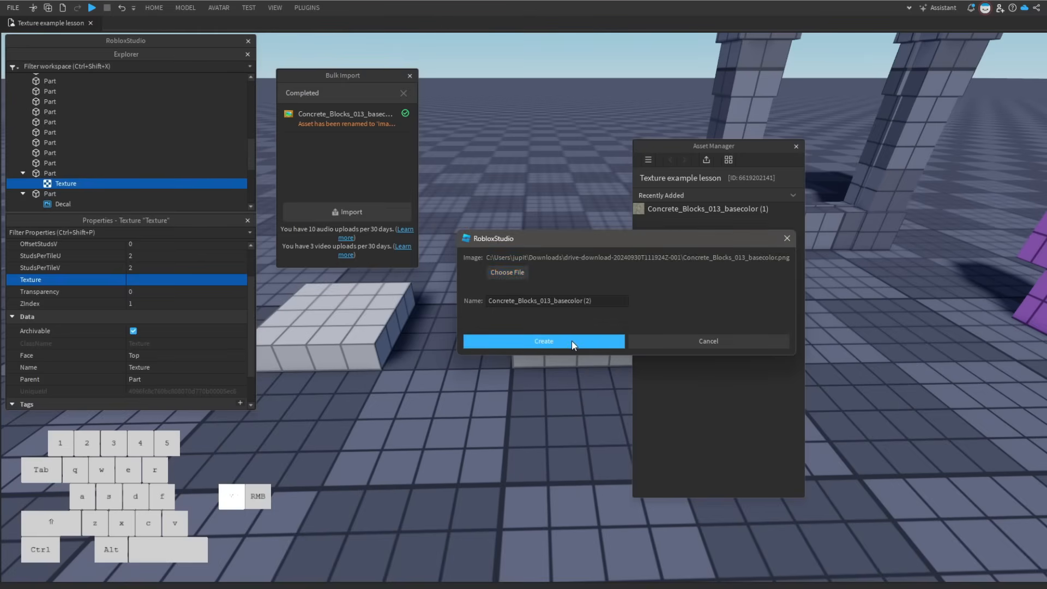
{"action": "left_click", "coordinate": [543, 342]}
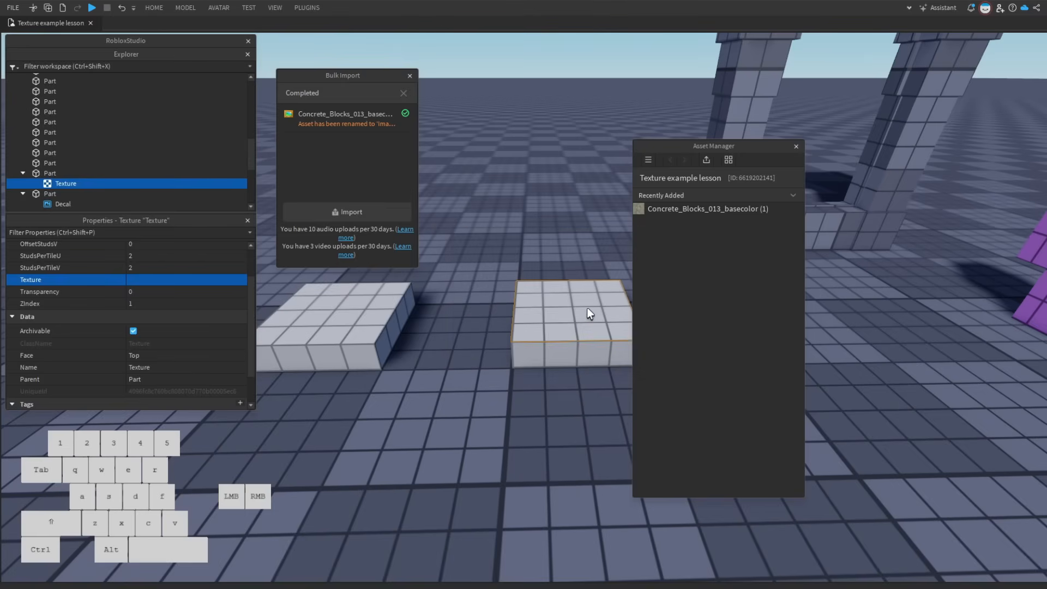
{"action": "mouse_move", "coordinate": [578, 315]}
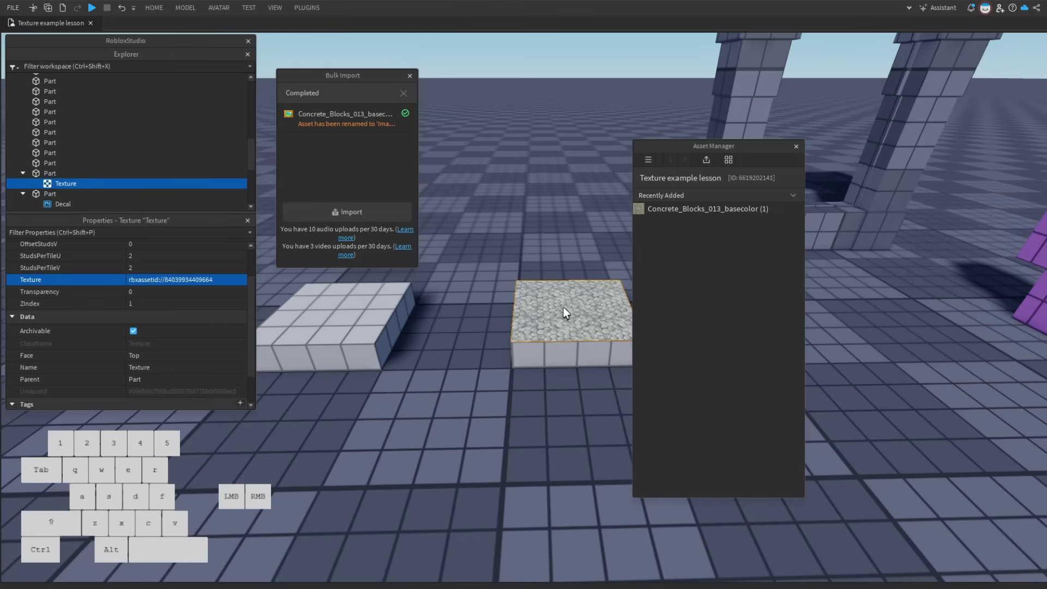
{"action": "mouse_move", "coordinate": [560, 302]}
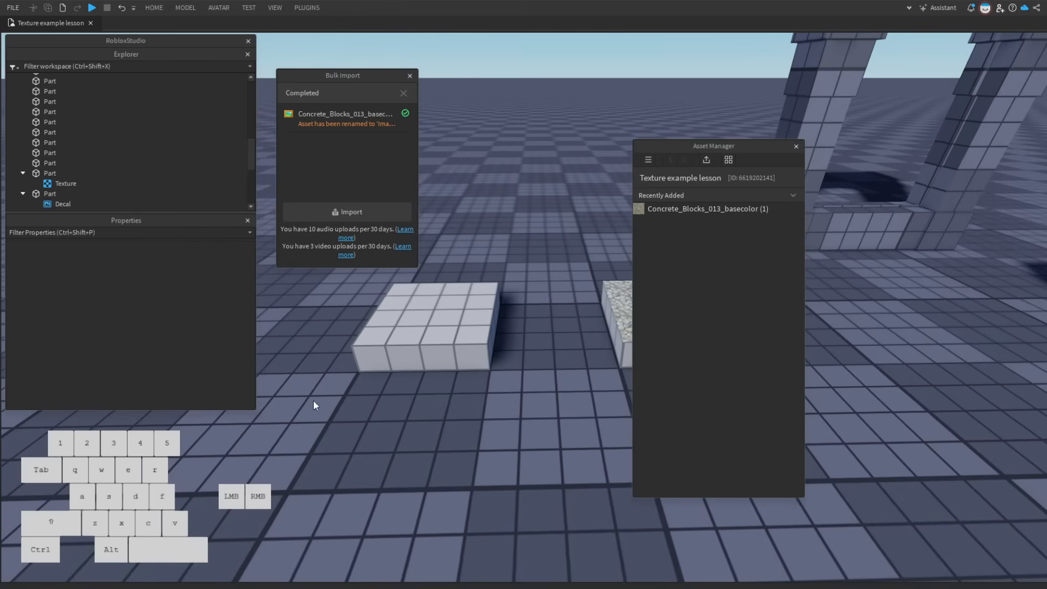
{"action": "left_click", "coordinate": [62, 203]}
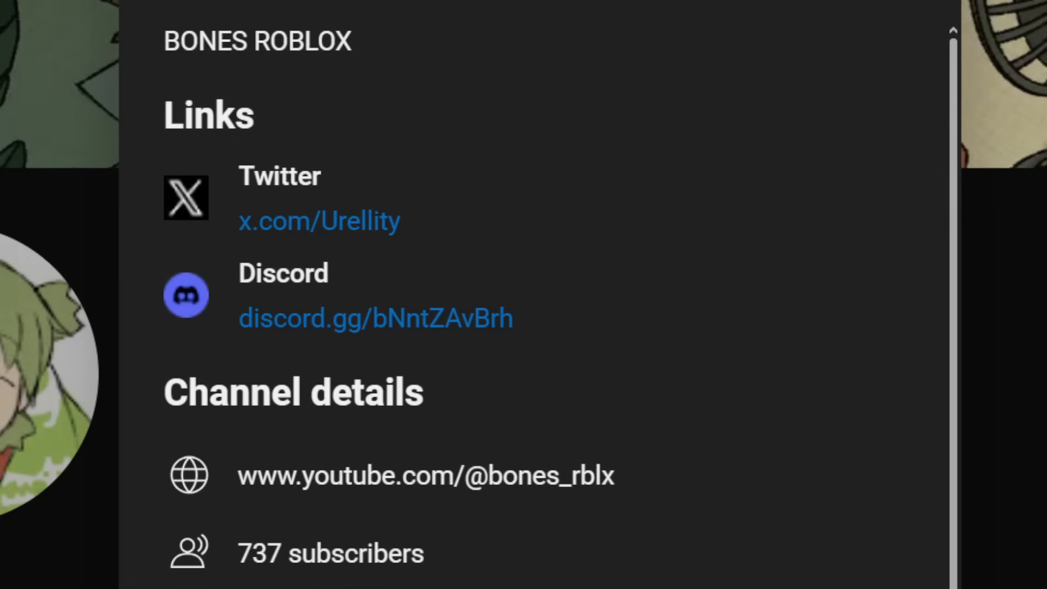
Open the Discord invite link from the channel's About details.
{"action": "left_click", "coordinate": [375, 318]}
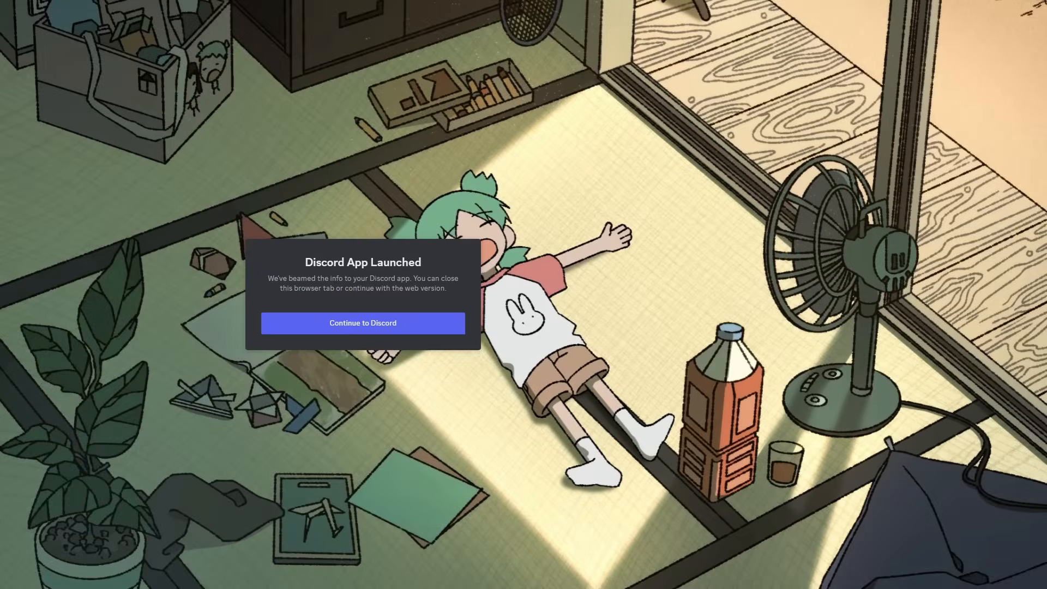
Continue into Discord and scroll through the server's posted builds.
{"action": "left_click", "coordinate": [362, 322]}
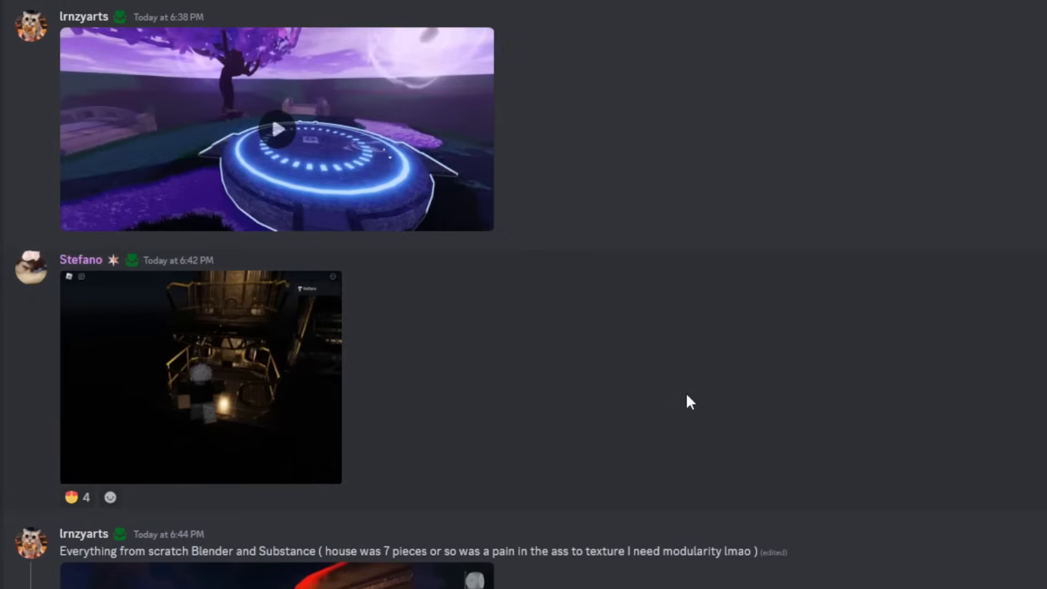
{"action": "scroll", "scroll_direction": "down", "scroll_amount": 3}
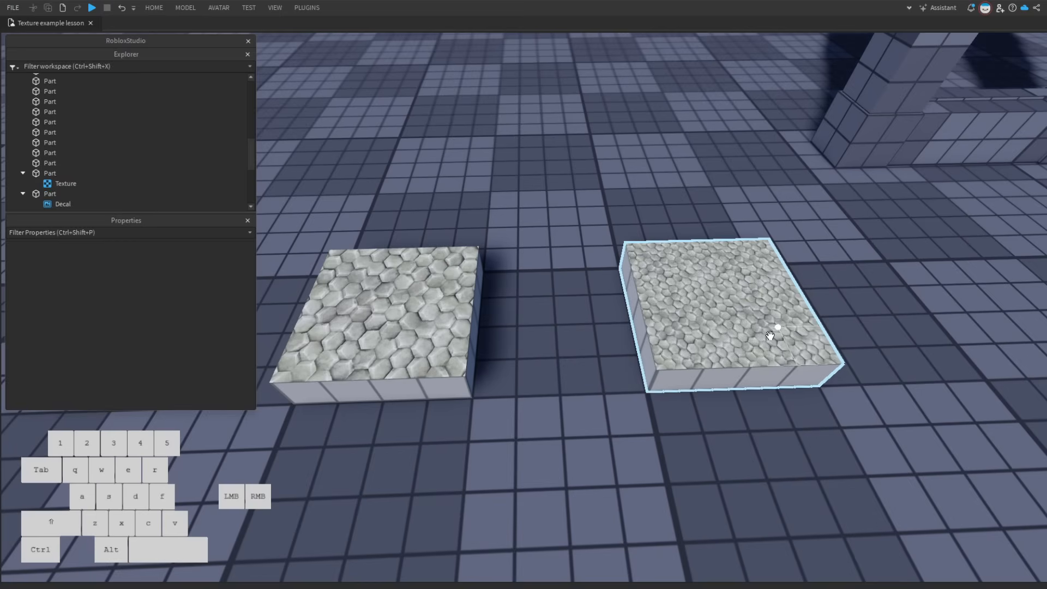
{"action": "mouse_move", "coordinate": [631, 234]}
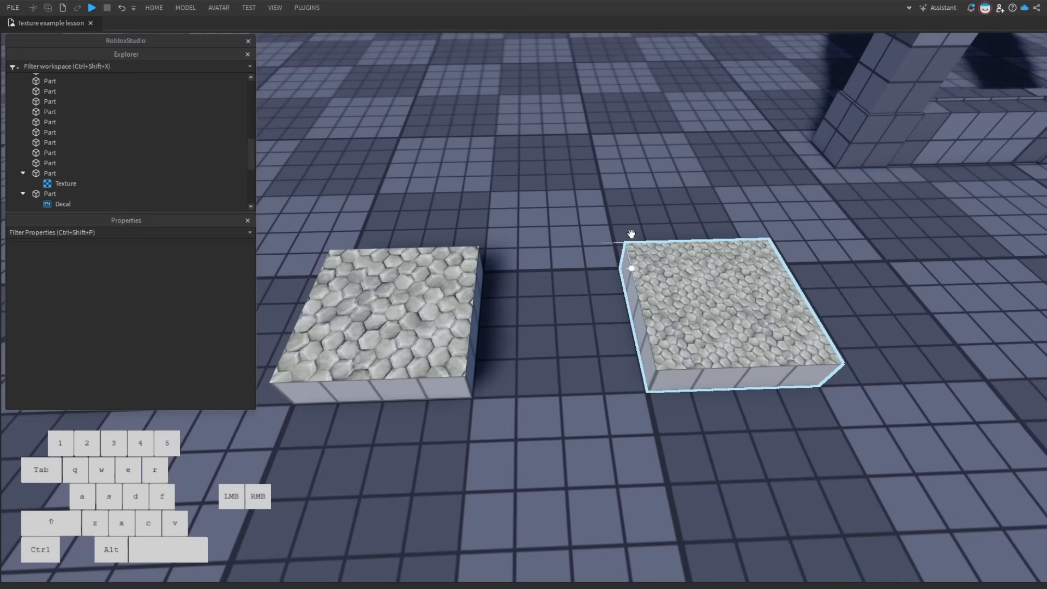
Select the right slab's Texture and set its StudsPerTile to 5.
{"action": "left_click", "coordinate": [65, 183]}
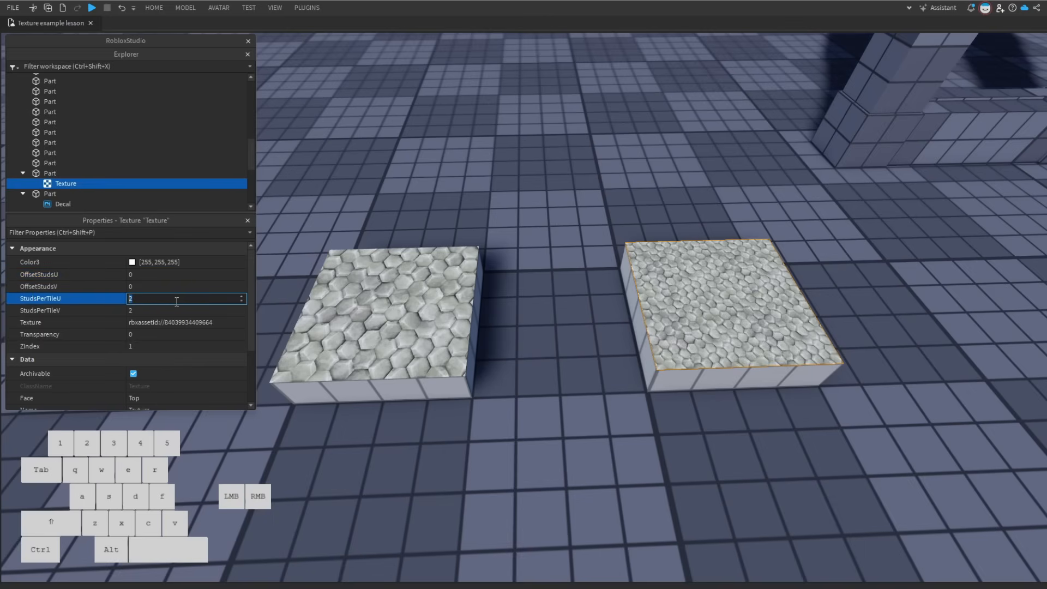
{"action": "left_click", "coordinate": [185, 310]}
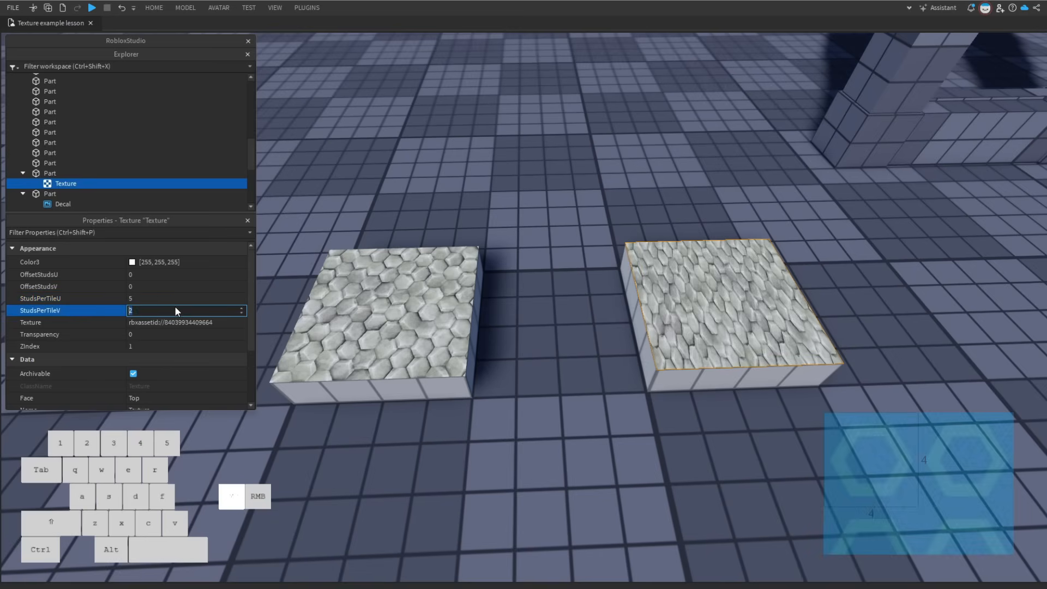
{"action": "type", "text": "5"}
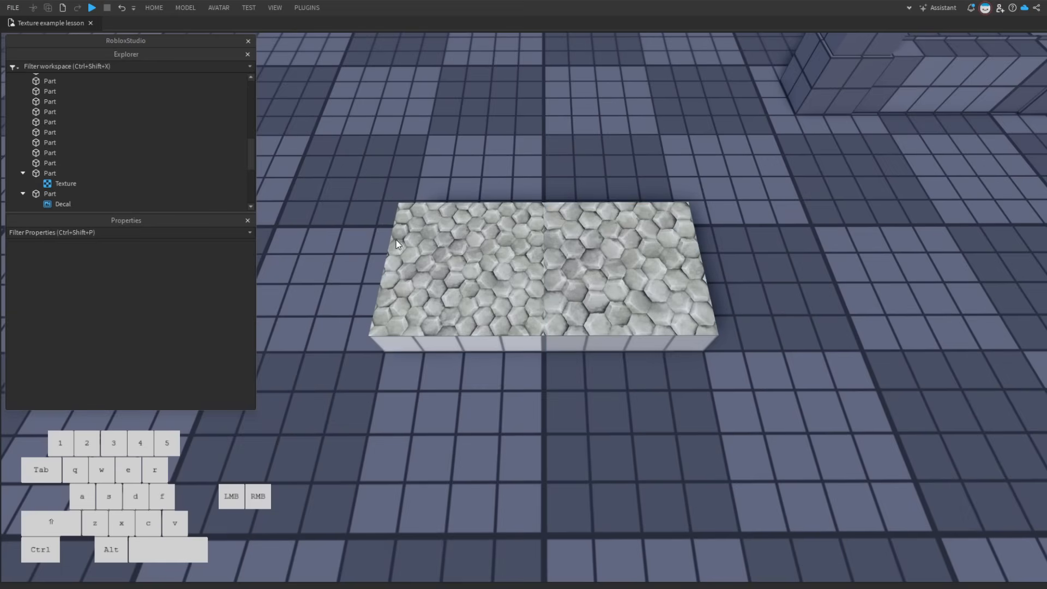
Switch to the place with a plain Part holding a Texture object.
{"action": "left_click", "coordinate": [621, 267]}
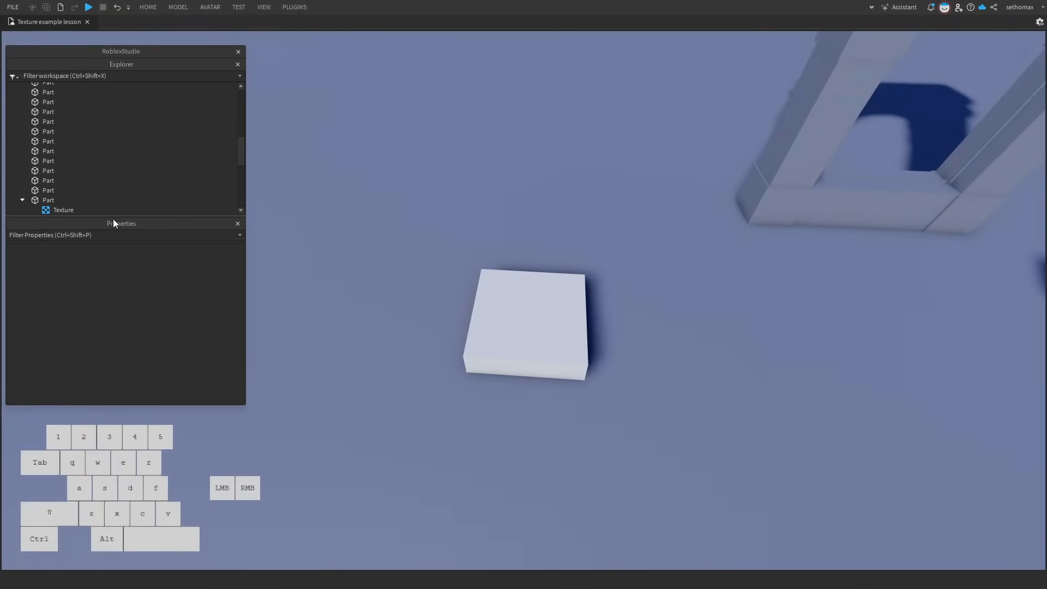
Select the block's Texture and edit its StudsPerTileU value.
{"action": "left_click", "coordinate": [63, 210]}
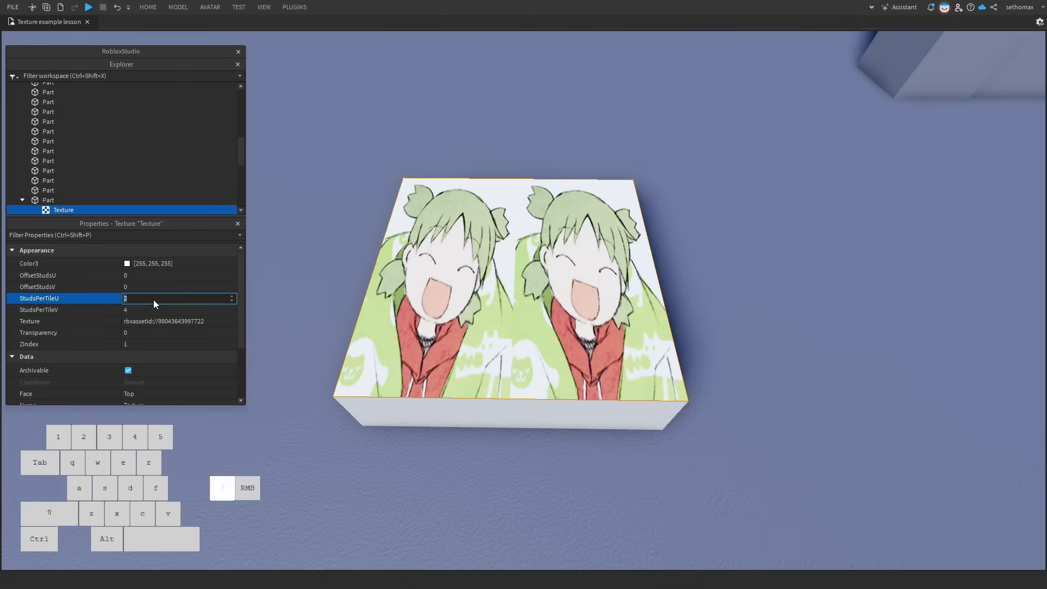
{"action": "left_click", "coordinate": [48, 199]}
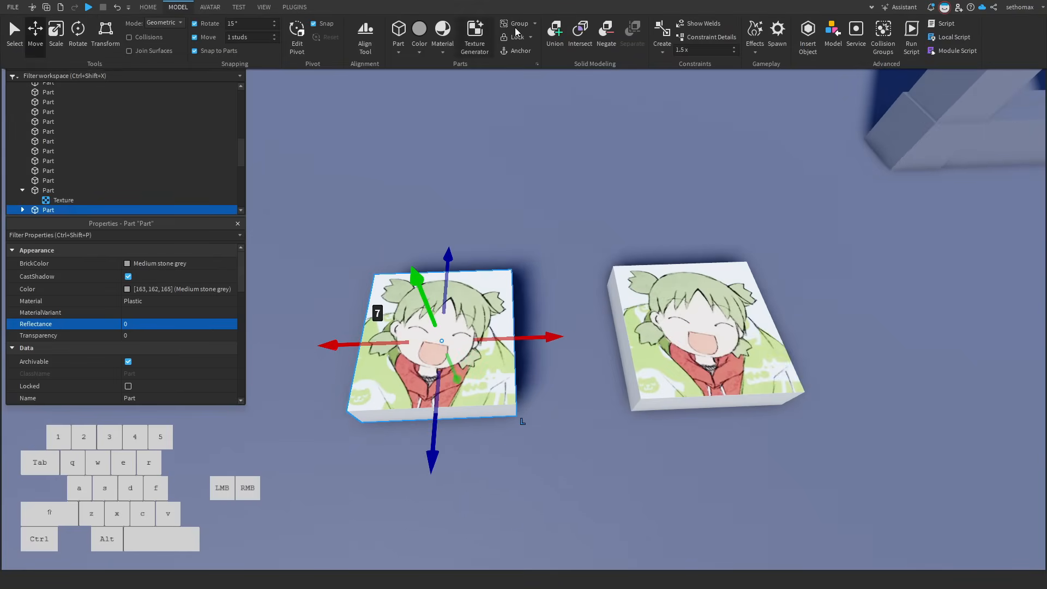
Select the textured Union block and scale it up so the girl image tiles repeatedly.
{"action": "left_click", "coordinate": [554, 33]}
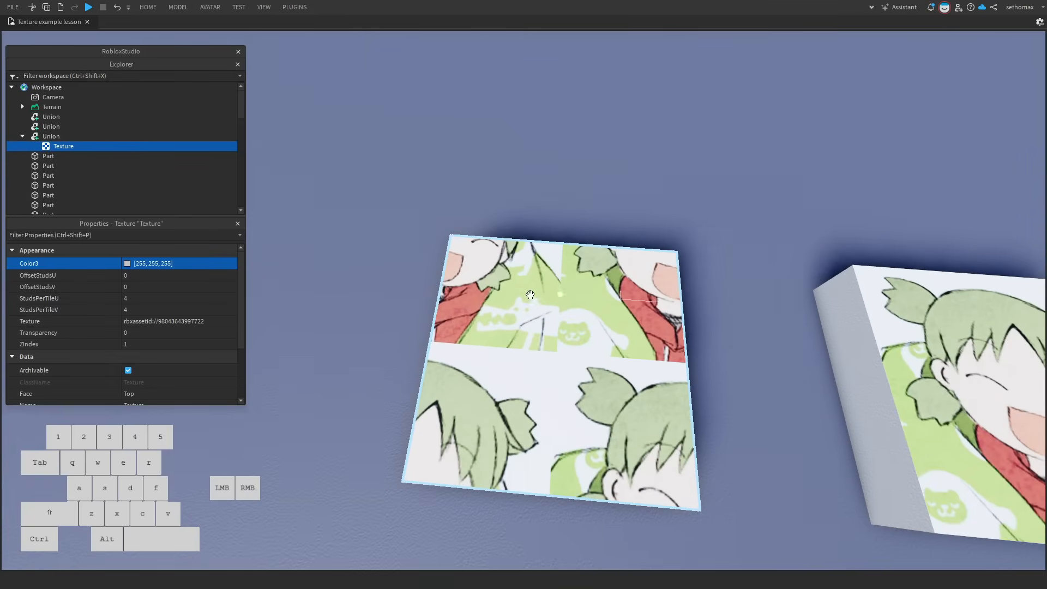
{"action": "left_click", "coordinate": [178, 275]}
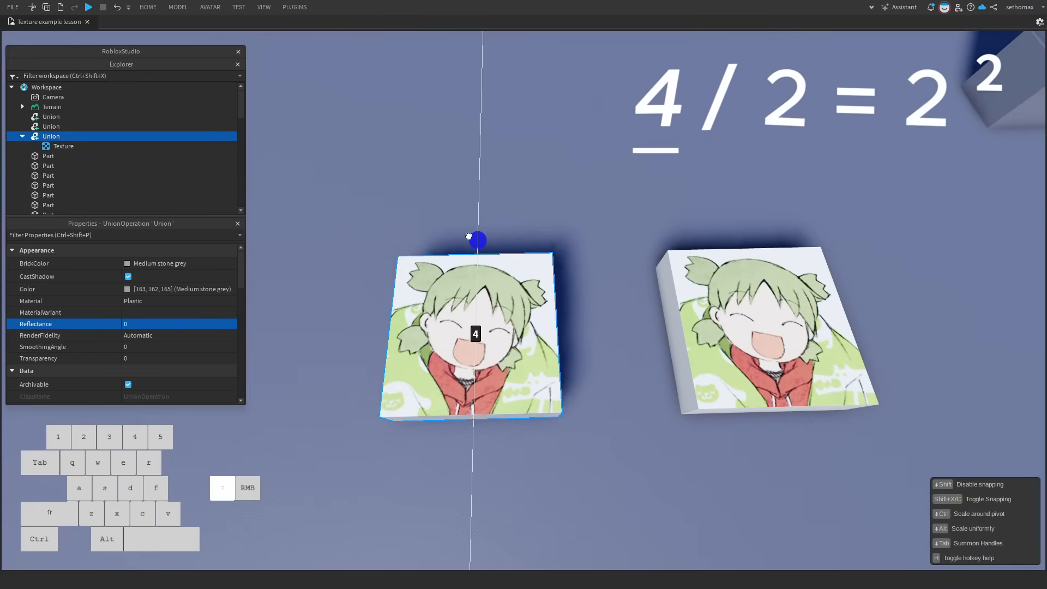
{"action": "left_click_drag", "start_coordinate": [475, 237], "coordinate": [479, 149]}
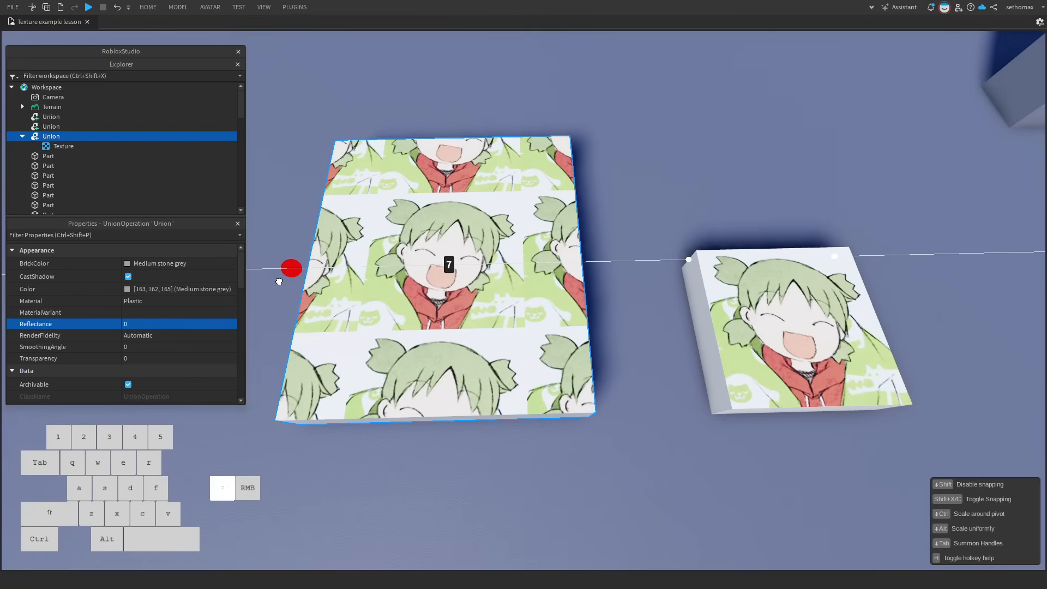
{"action": "left_click", "coordinate": [64, 146]}
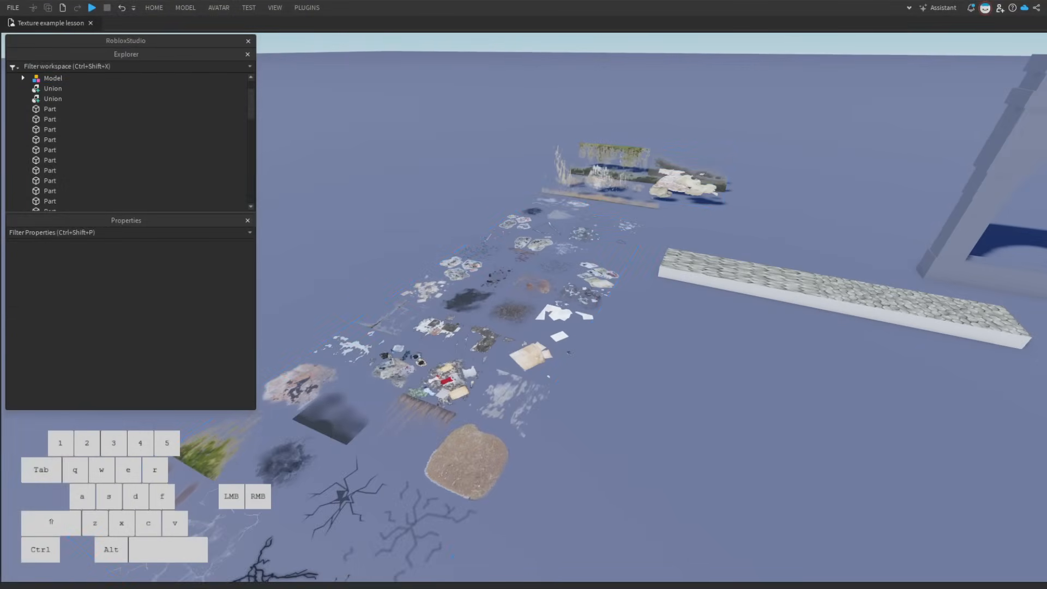
Select the Model grouping the scattered decal images to show its properties.
{"action": "left_click", "coordinate": [53, 78]}
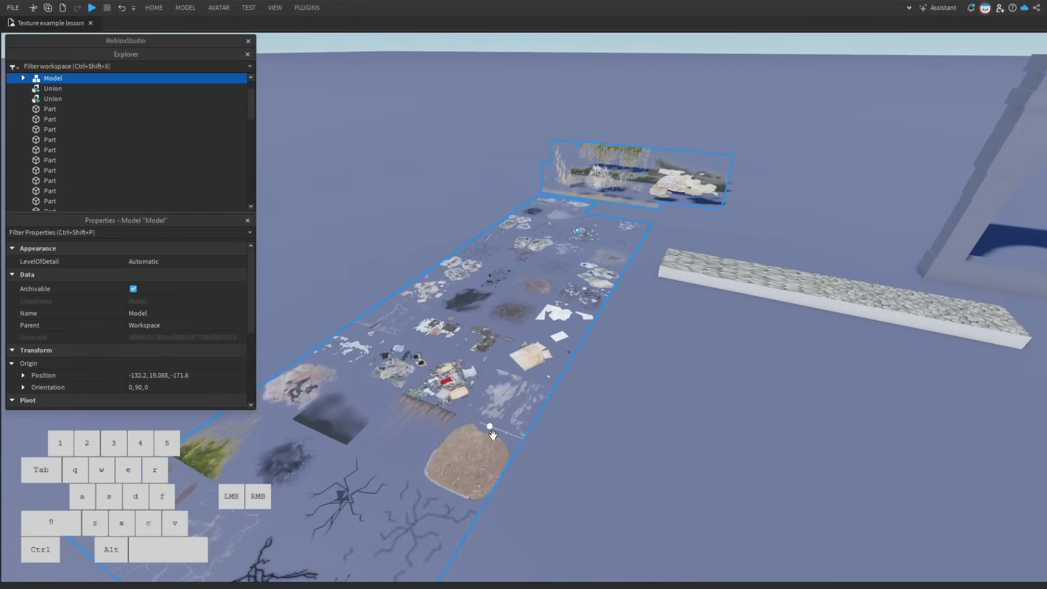